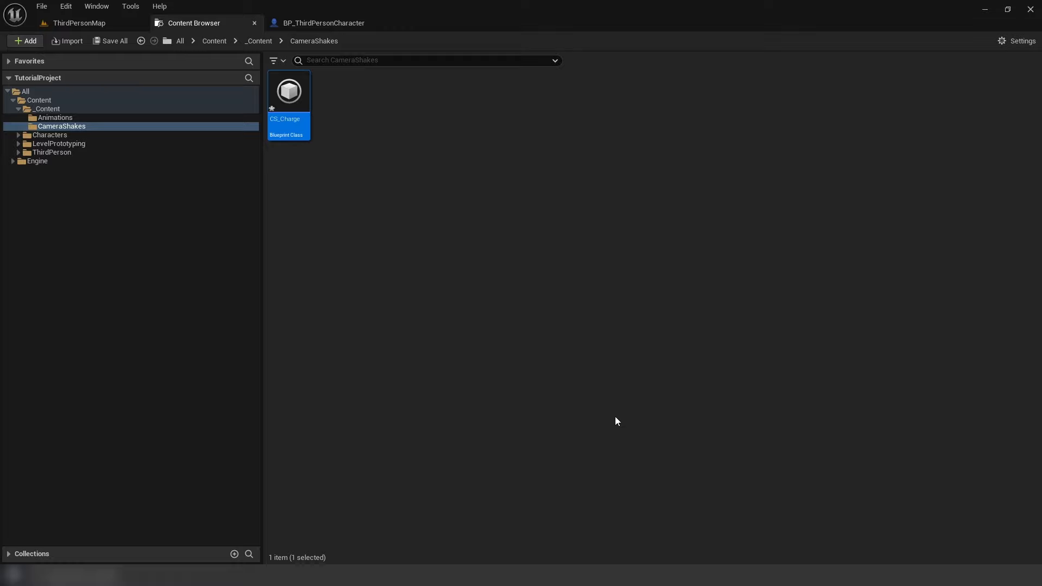
# Step: Set CS_Charge's Oscillation Duration to -1.0 and edit the location oscillation frequency values
pyautogui.doubleClick(288, 92)
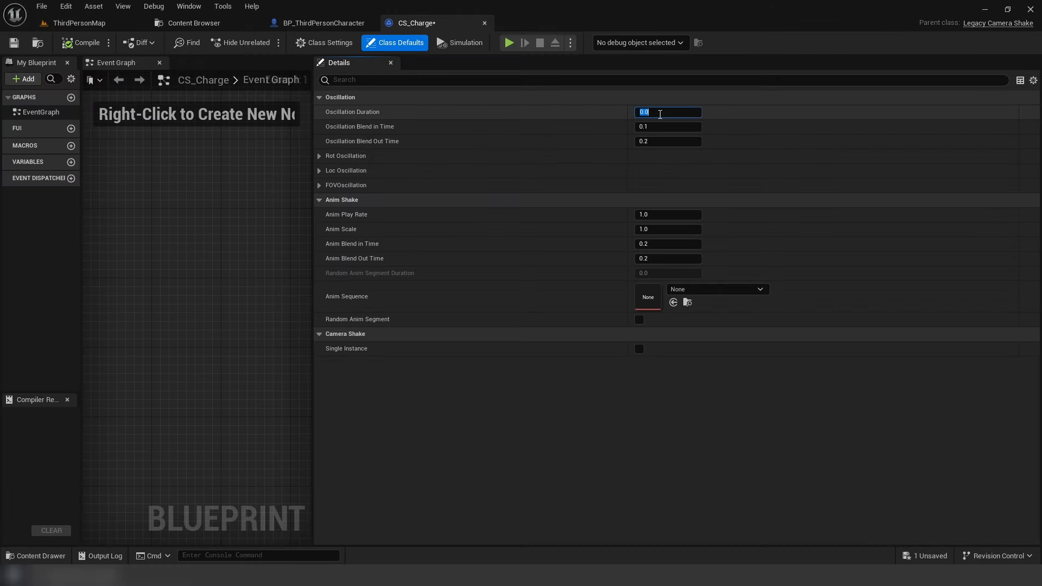
pyautogui.write('1.0')
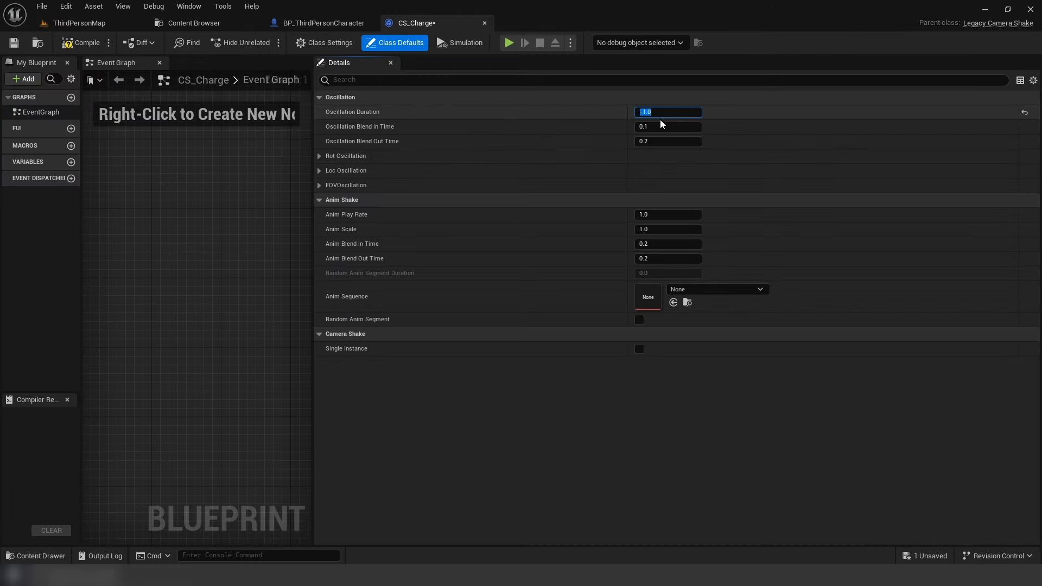
pyautogui.click(667, 126)
pyautogui.write('0.2')
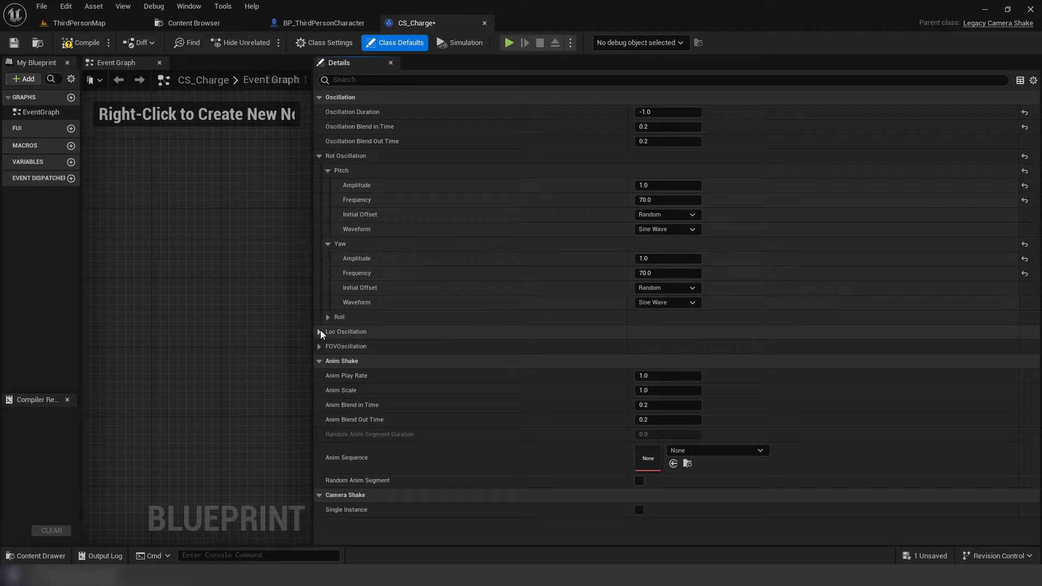
pyautogui.click(319, 331)
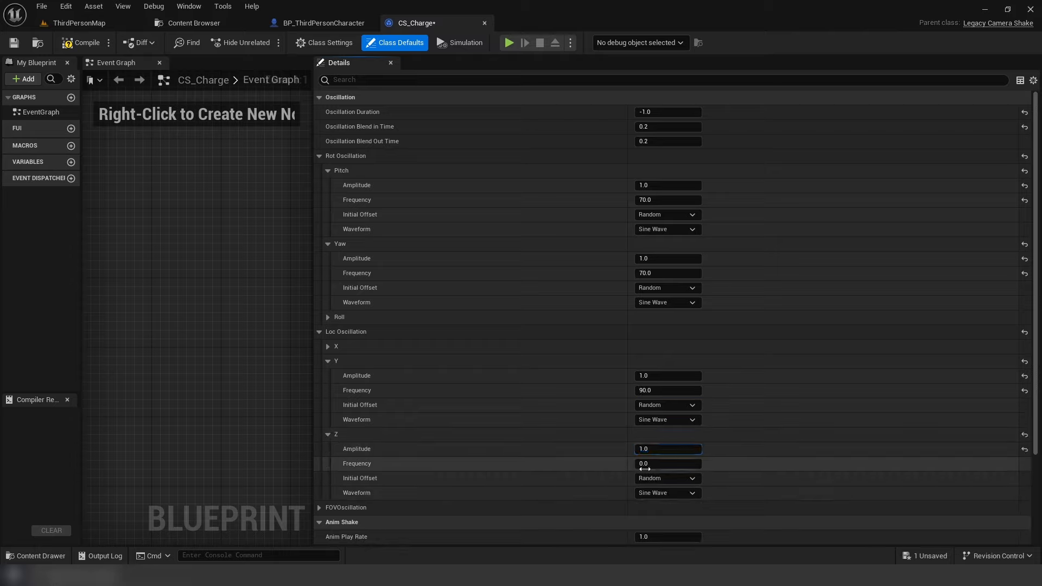
pyautogui.click(194, 23)
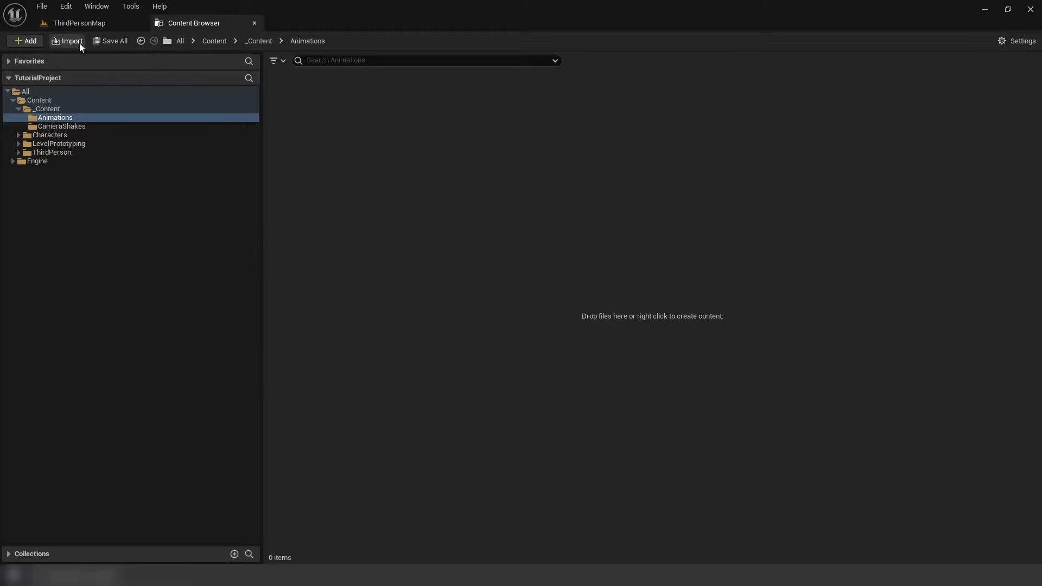
# Step: Import JumpChargeing_Overlay as a local-space additive using an MM_Idle frame as base pose
pyautogui.click(66, 40)
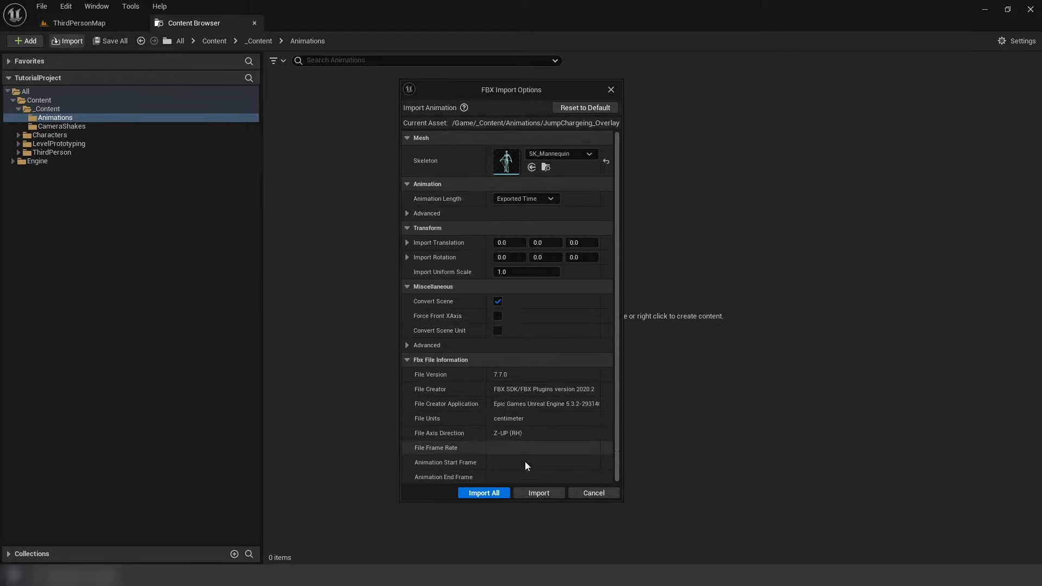
pyautogui.click(483, 492)
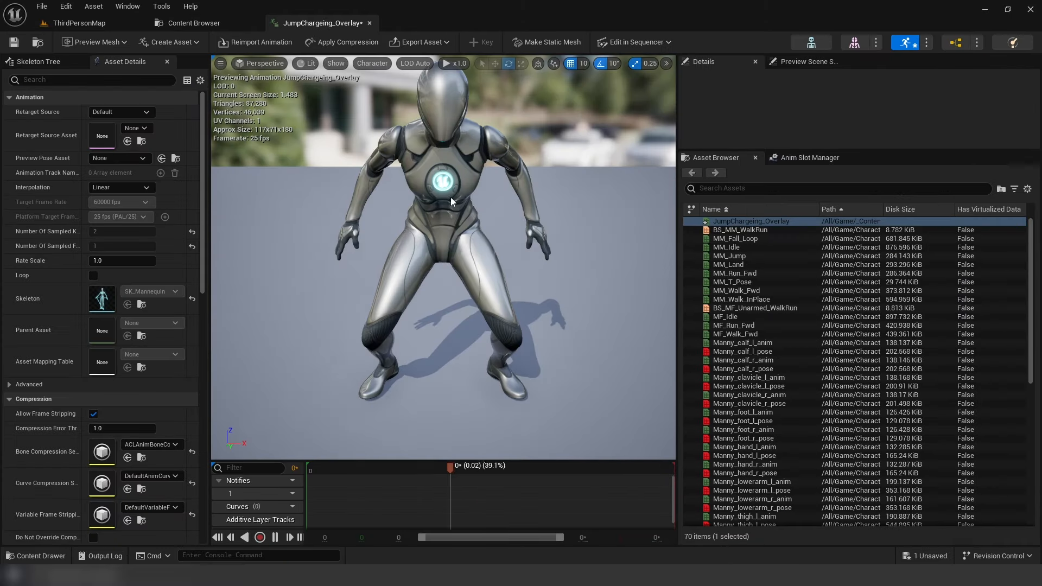
pyautogui.scroll(-3)
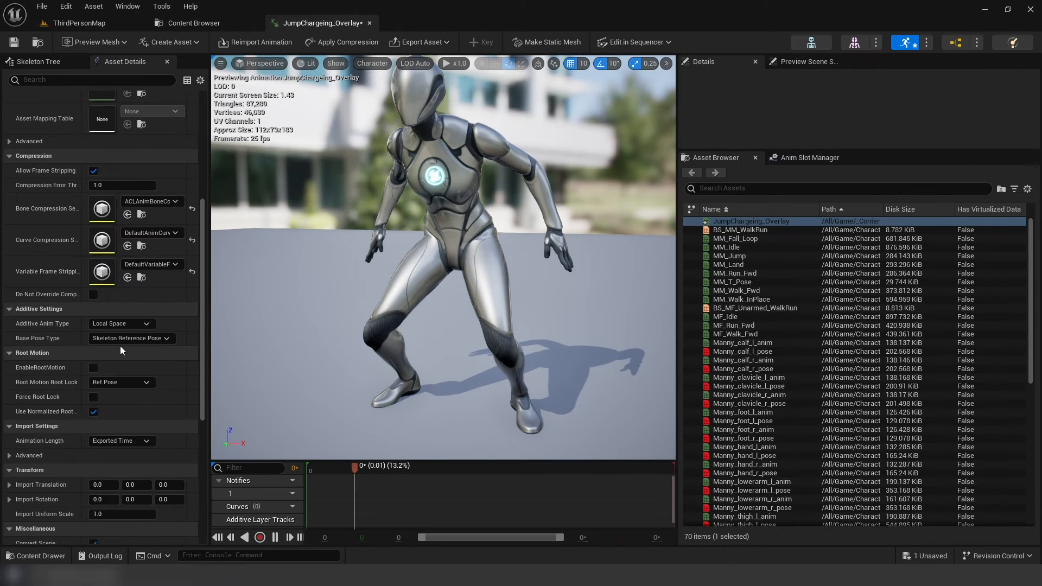
pyautogui.click(131, 338)
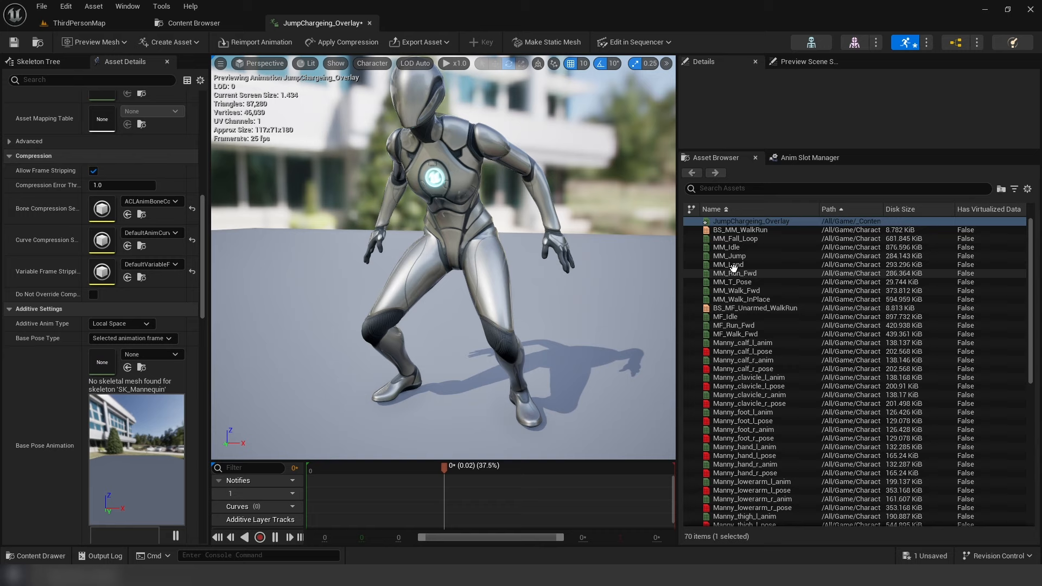
pyautogui.click(726, 246)
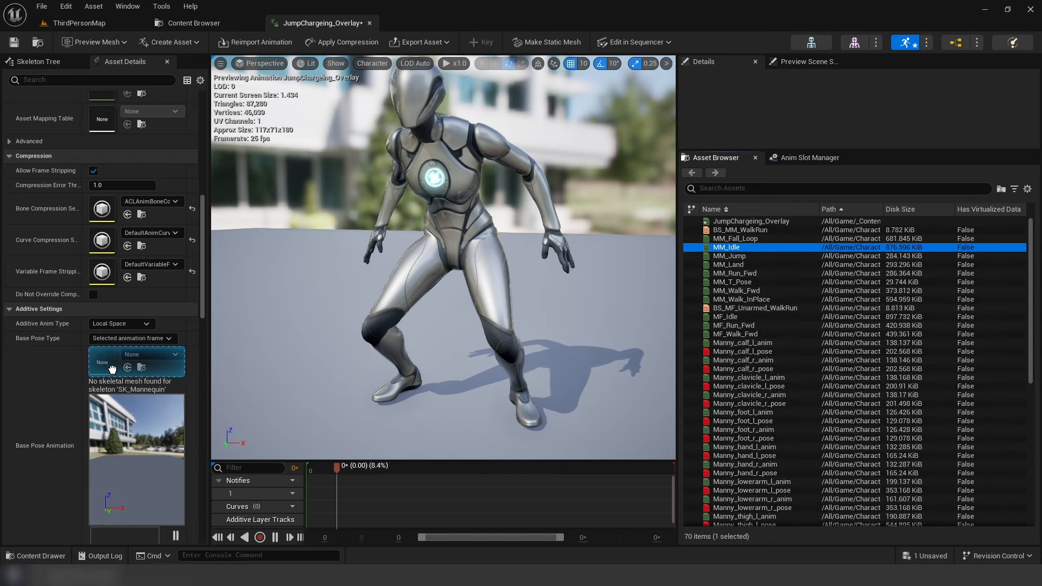
pyautogui.click(193, 23)
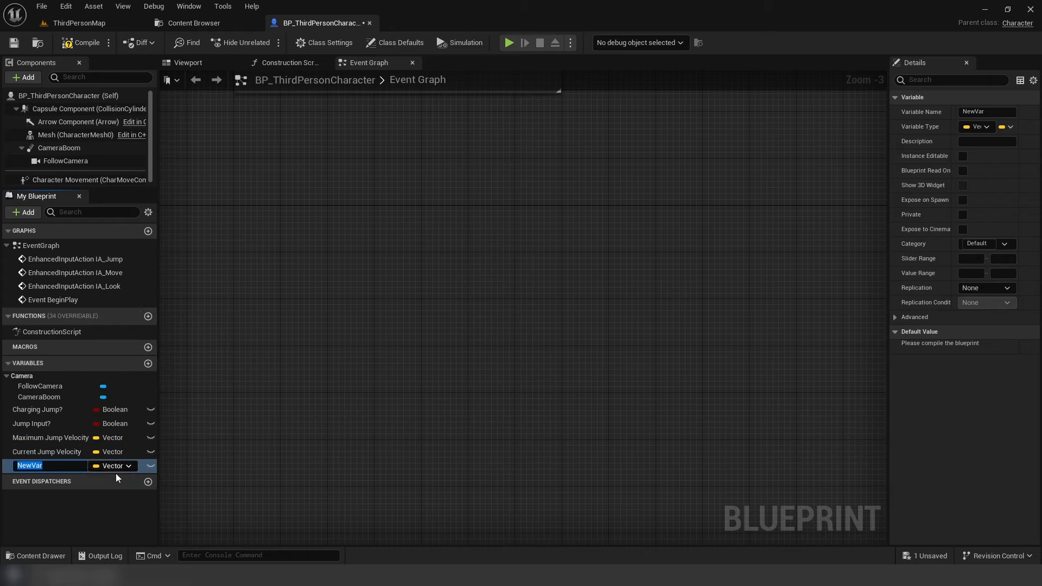
# Step: Add float variables named Change Rate and FOV Interp Speed
pyautogui.write('Change Rate')
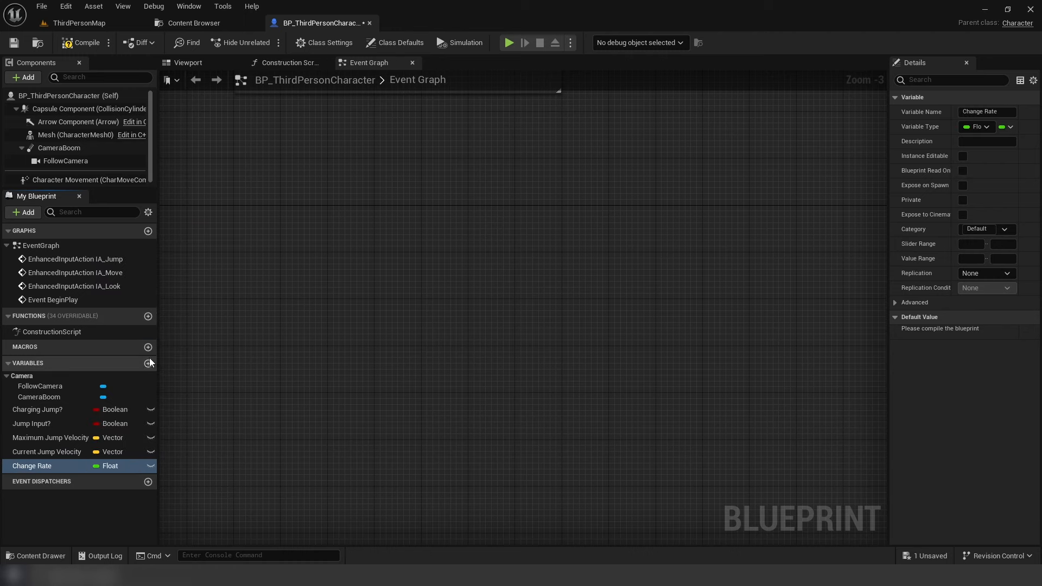
pyautogui.click(149, 363)
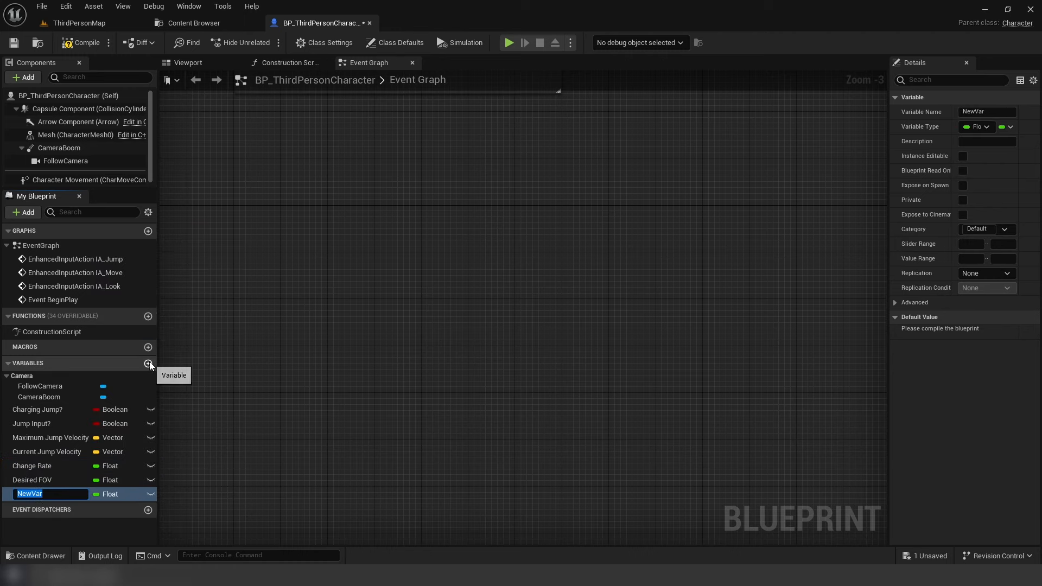
pyautogui.write('FOV Interp Speed')
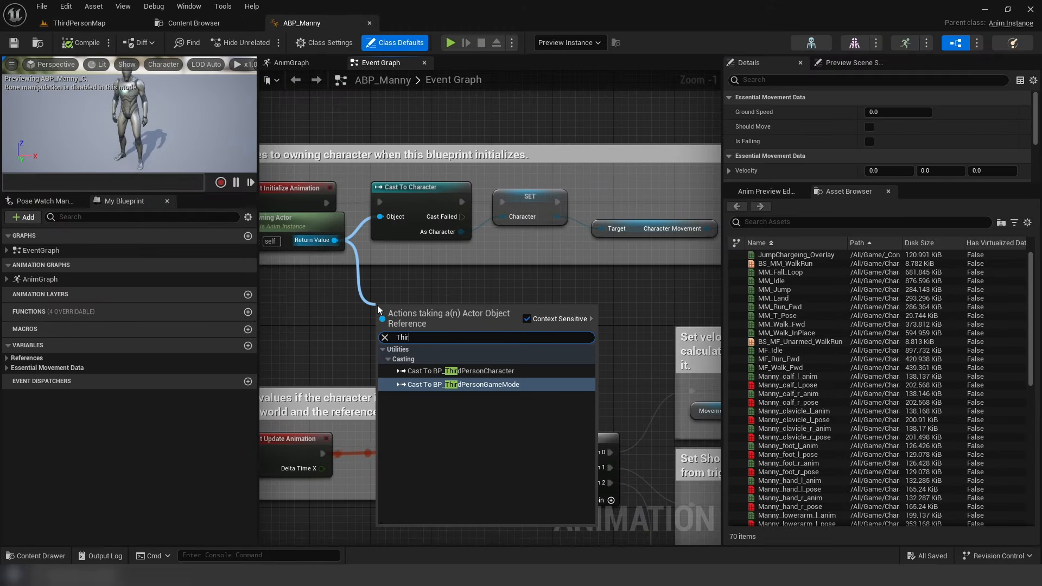
# Step: Cast to BP_ThirdPersonCharacter, add a Charge Jump Alpha float, and place a Select Float node
pyautogui.click(457, 371)
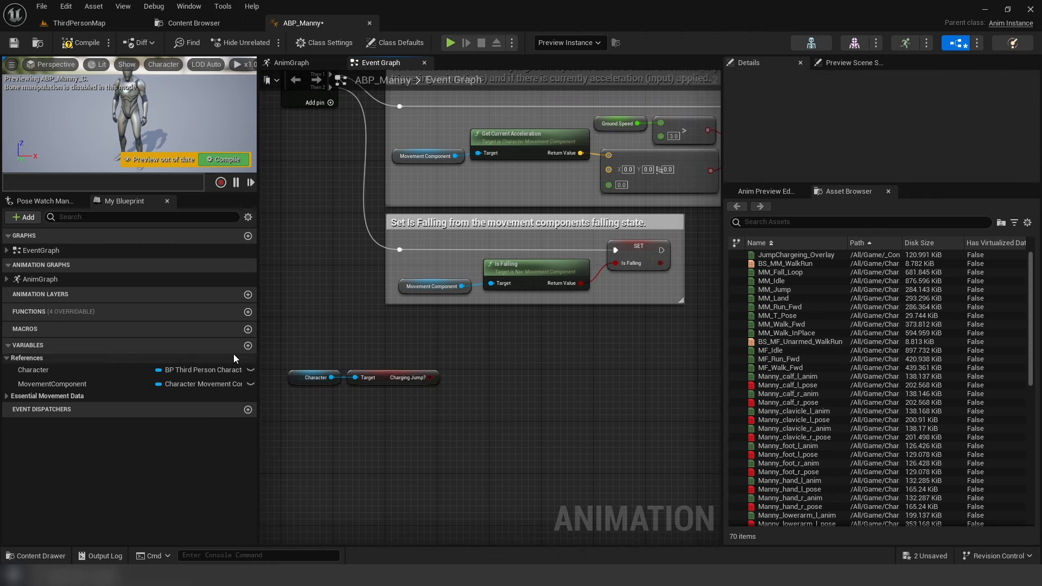
pyautogui.write('Charge Jump Alpha')
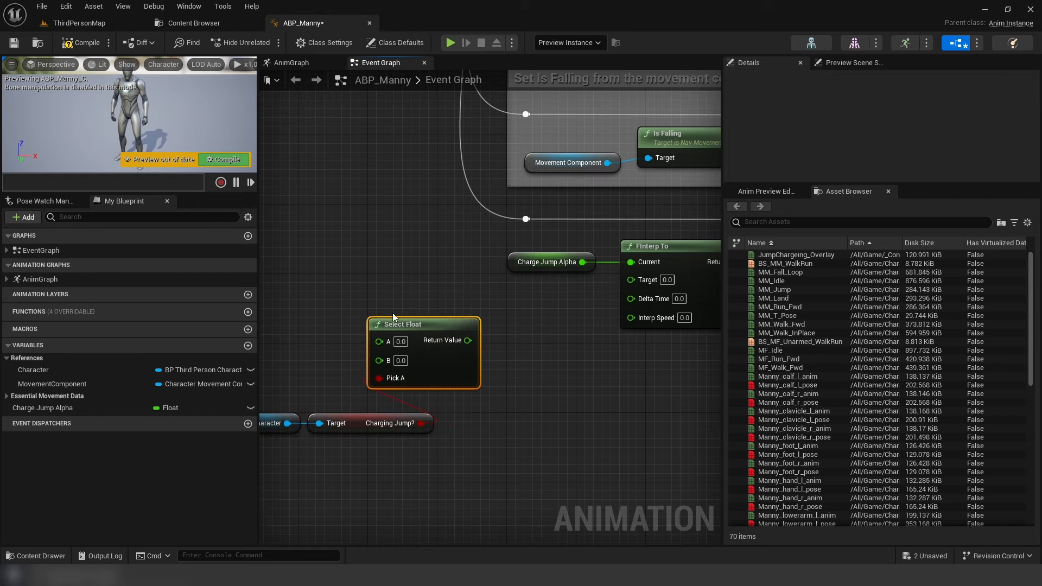
pyautogui.moveTo(471, 340); pyautogui.dragTo(638, 278)
pyautogui.write('get jump Z')
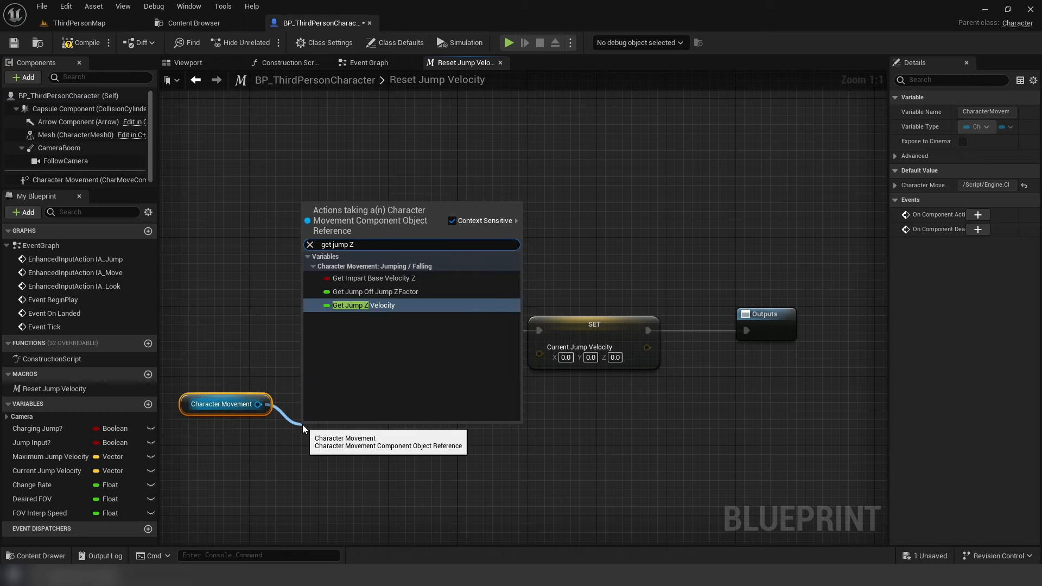
# Step: Add a Jump Z Velocity getter to the Reset Jump Velocity macro
pyautogui.click(350, 305)
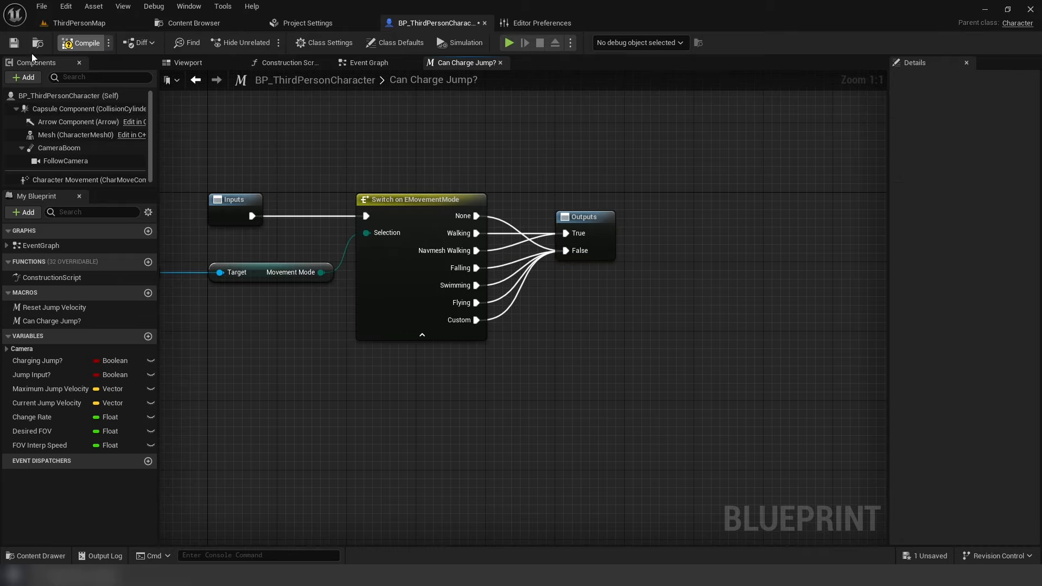
pyautogui.click(368, 63)
pyautogui.write('Get')
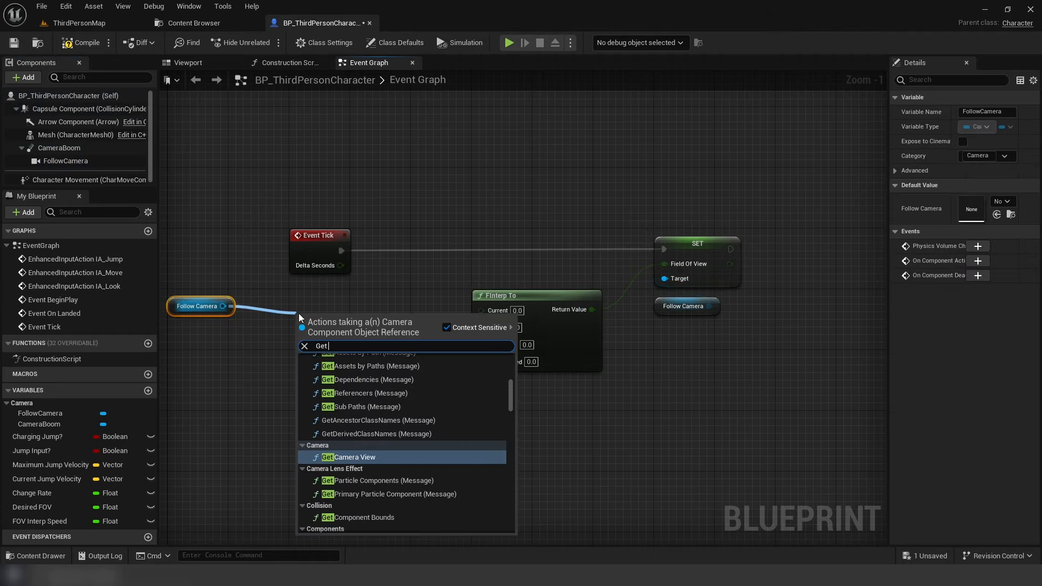
# Step: Feed the Follow Camera's current Field Of View into the FInterp To node
pyautogui.click(352, 457)
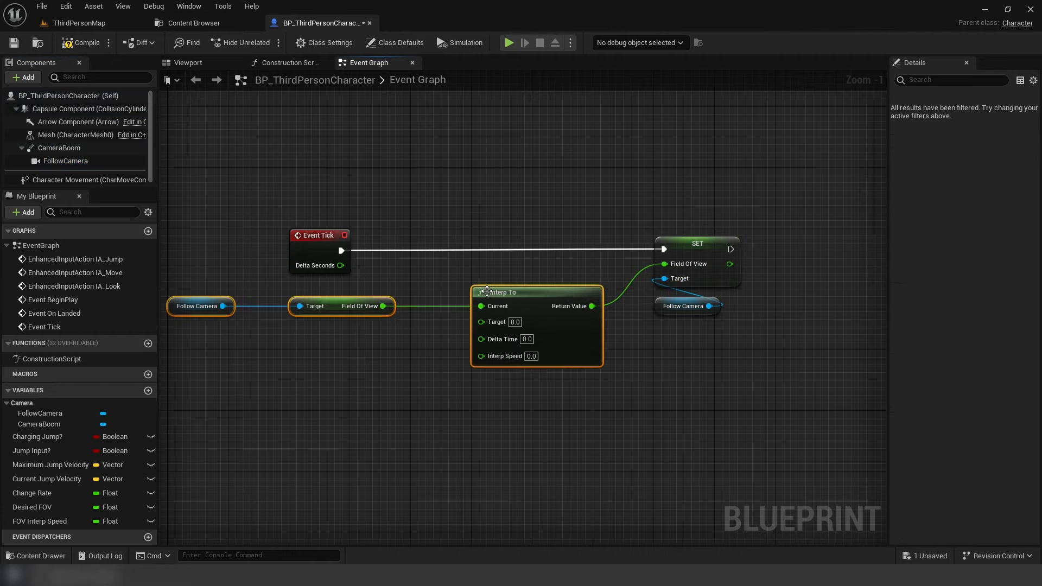
pyautogui.moveTo(30, 507); pyautogui.dragTo(319, 336)
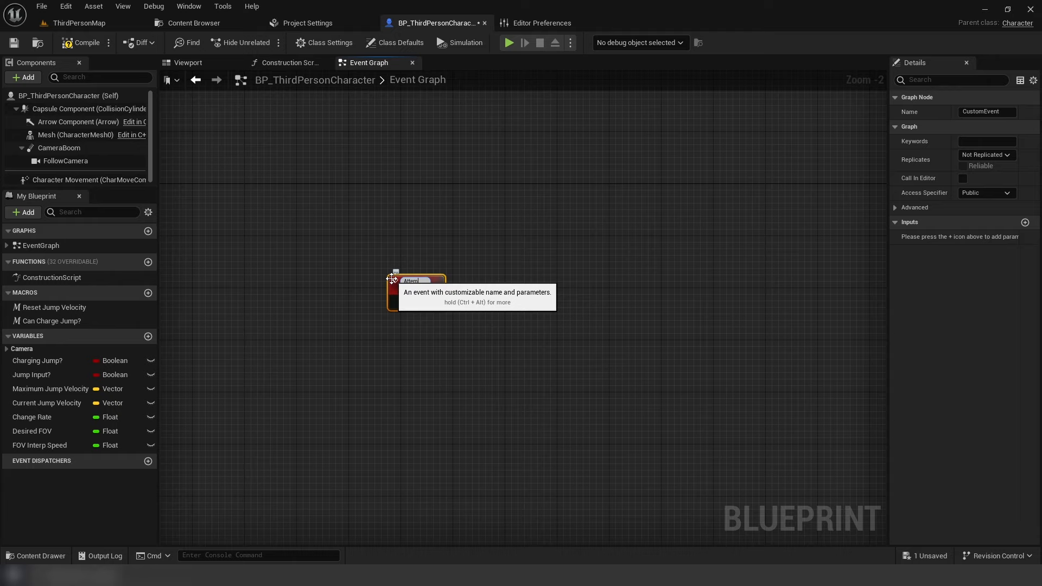
# Step: Create Attempt Charge Jump with a looping 0.01 s timer and a Start Legacy Camera Shake node
pyautogui.write('Attempt Charge Jump')
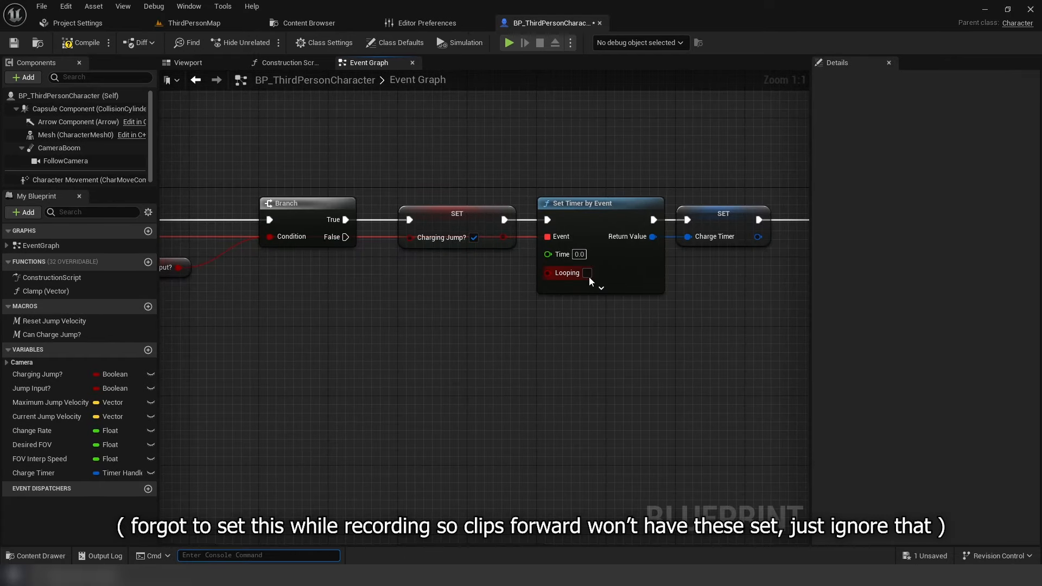
pyautogui.click(587, 273)
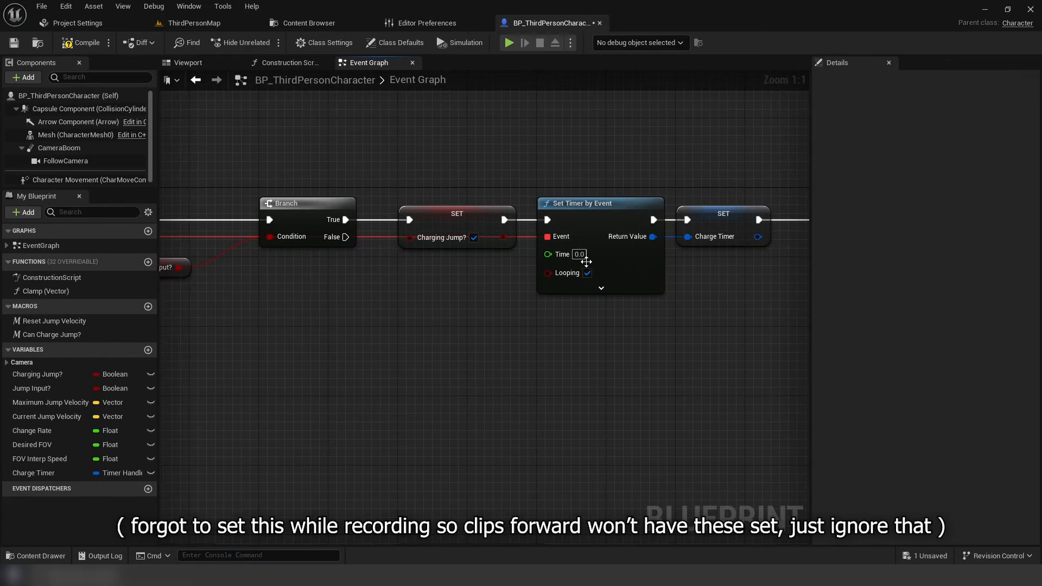
pyautogui.write('0.01')
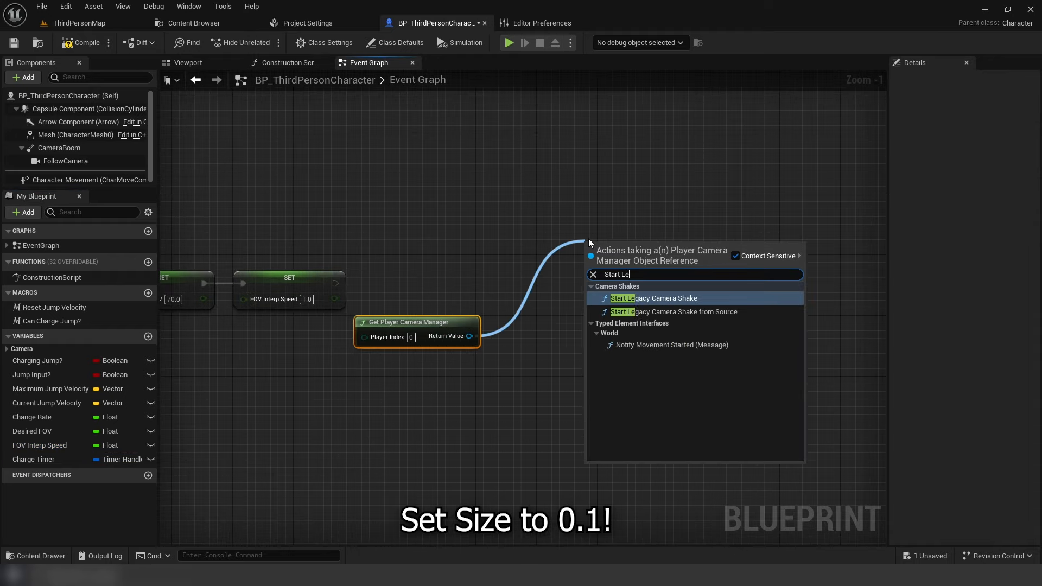
pyautogui.click(654, 298)
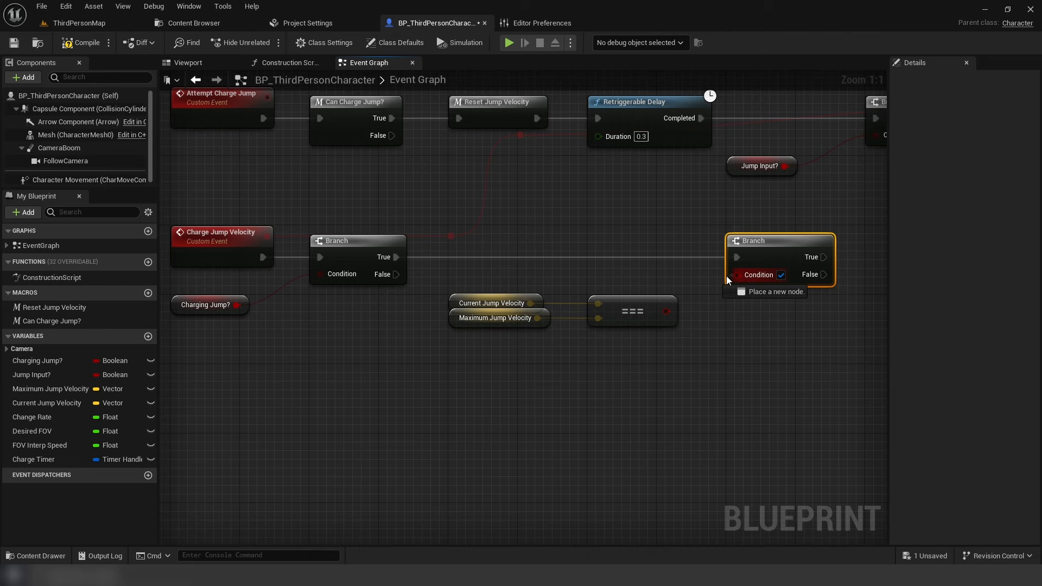
# Step: Clear and invalidate the Charge Timer, and add Change Rate to Current Jump Velocity
pyautogui.write('clear a')
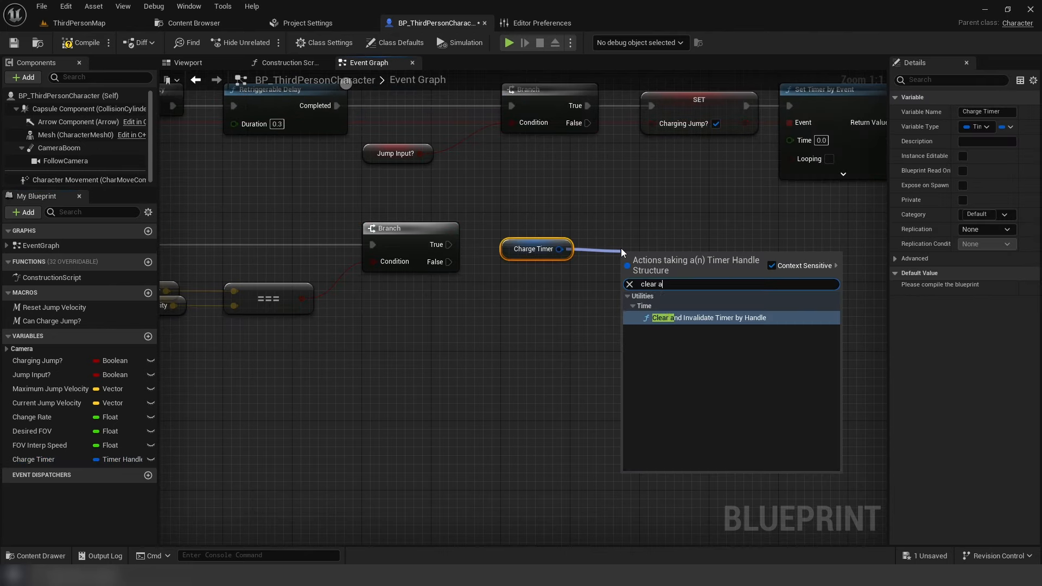
pyautogui.click(709, 317)
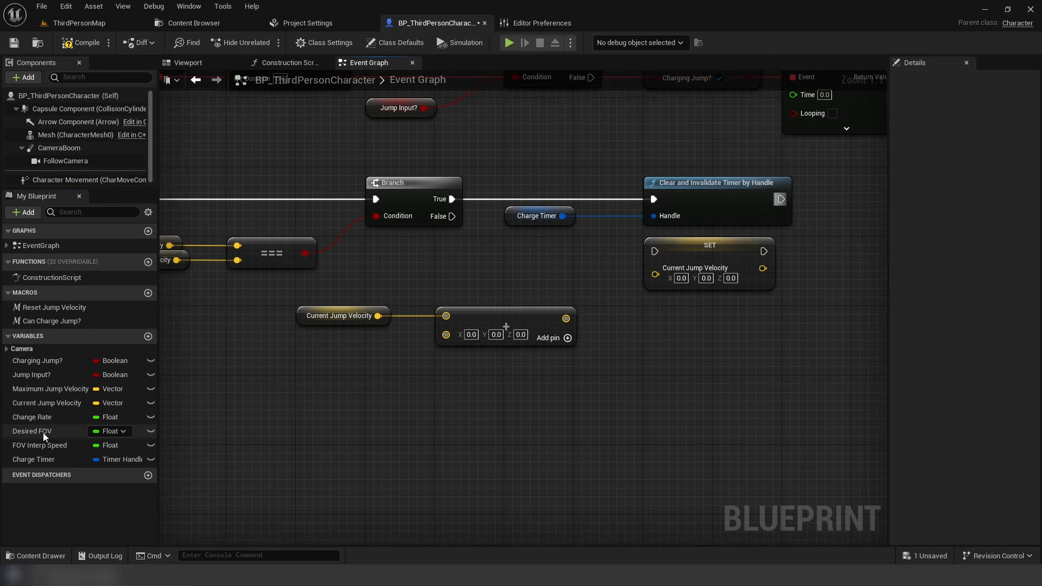
pyautogui.moveTo(32, 417); pyautogui.dragTo(331, 351)
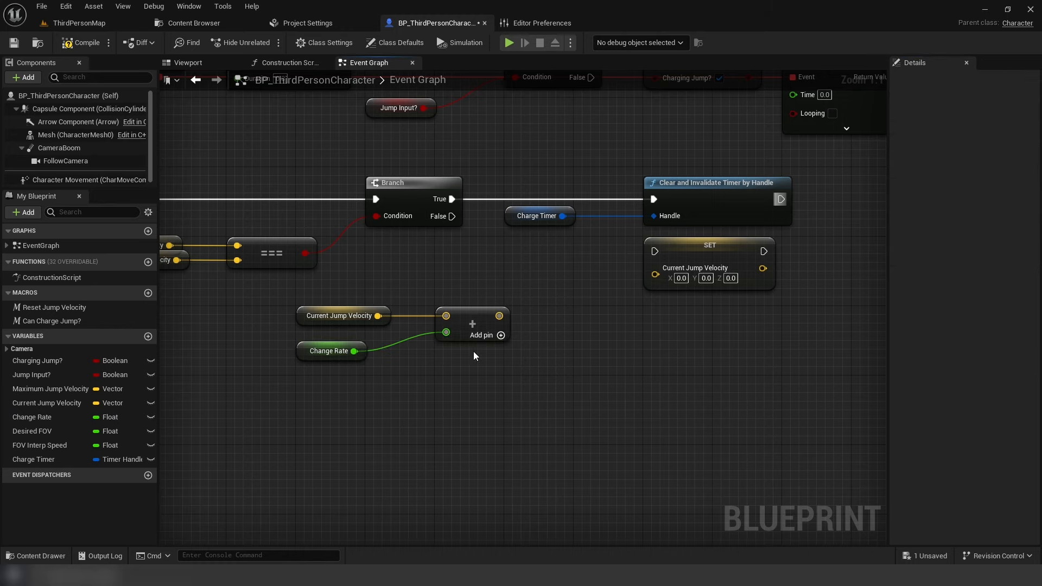
pyautogui.click(148, 261)
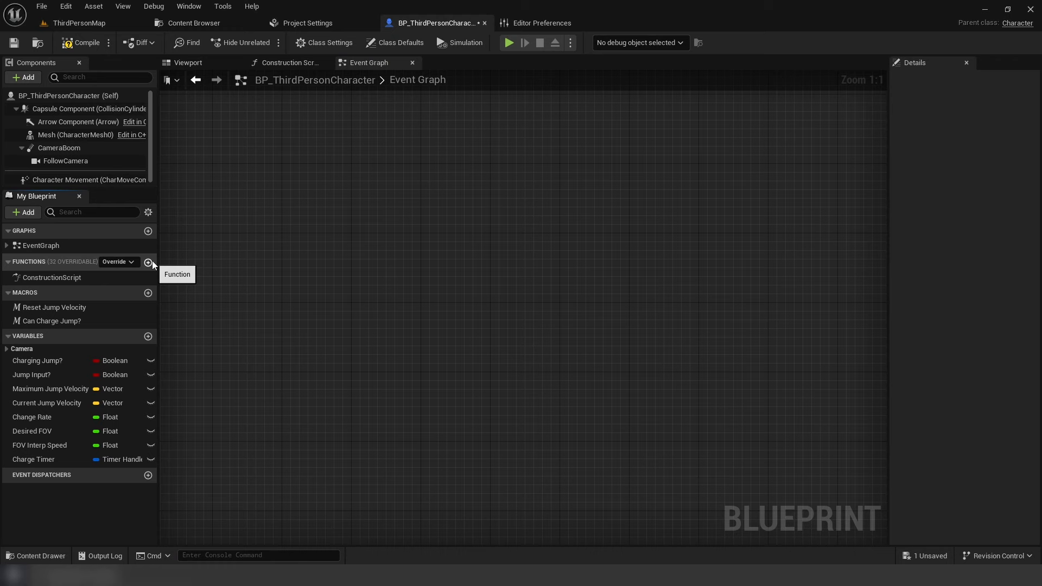
# Step: Create the Clamp (Vector) function with a Value input and Max split into X, Y, Z
pyautogui.click(148, 261)
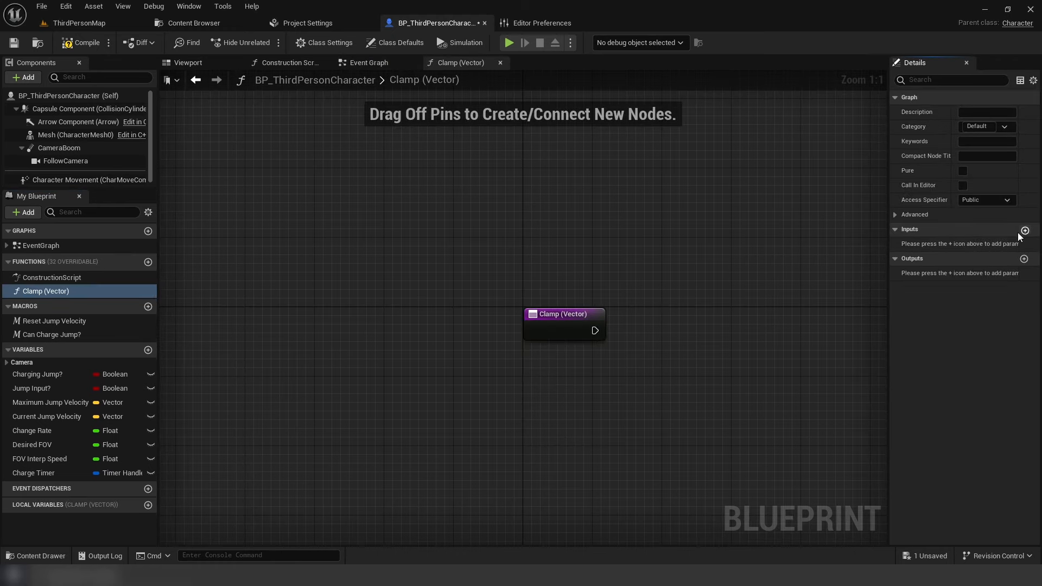
pyautogui.click(1024, 229)
pyautogui.write('Vector')
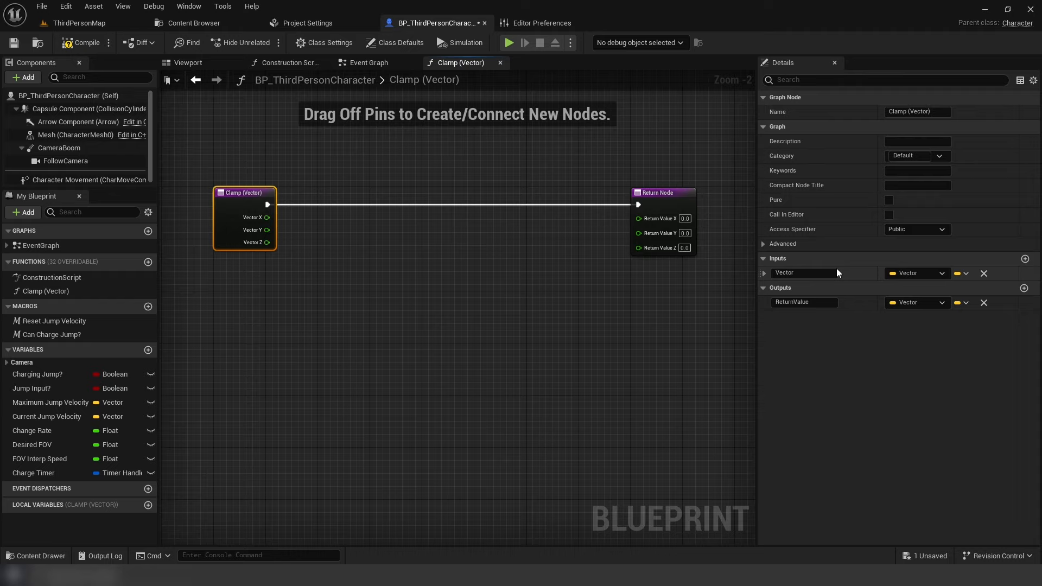
pyautogui.write('Value')
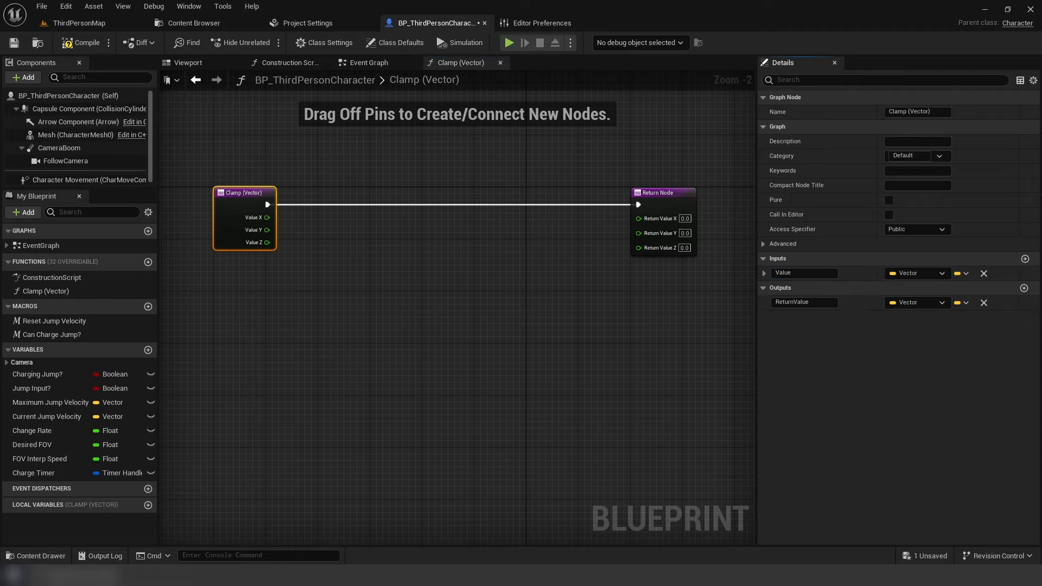
pyautogui.rightClick(266, 254)
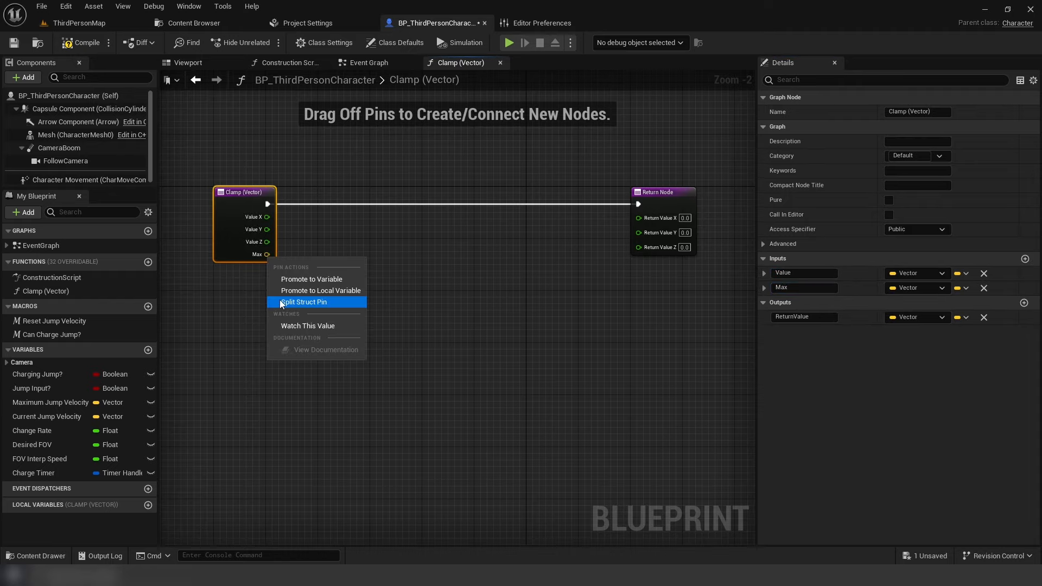
pyautogui.click(305, 302)
pyautogui.write('Cust')
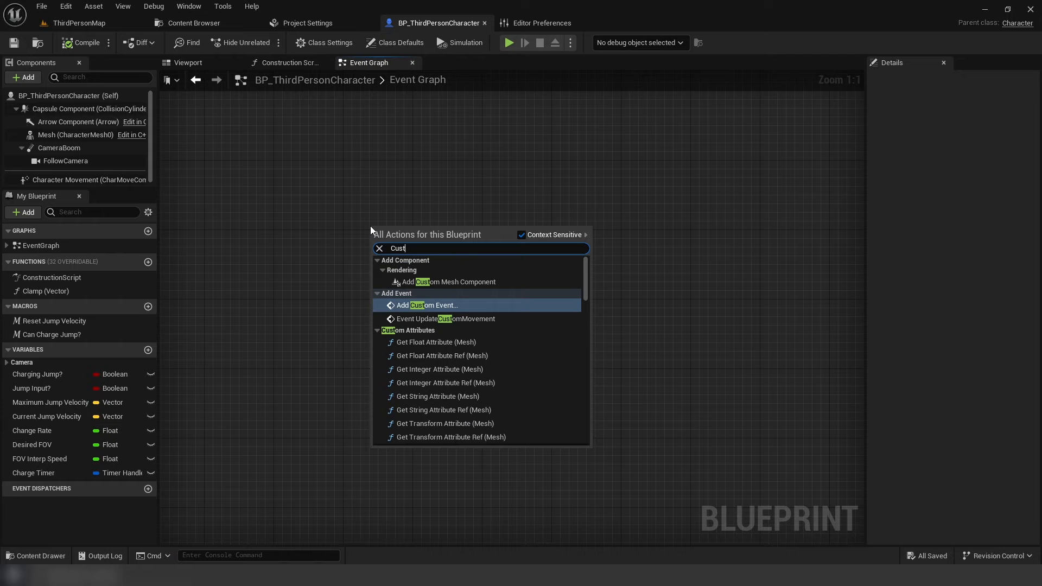
# Step: Add a custom event and a Get Player Camera Manager node
pyautogui.click(429, 305)
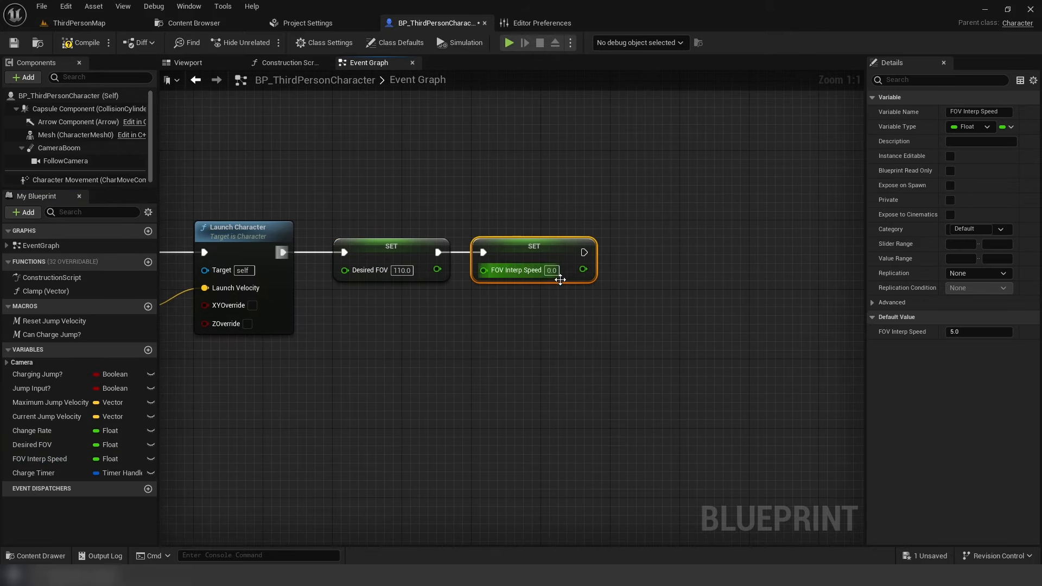
pyautogui.write('Player camera')
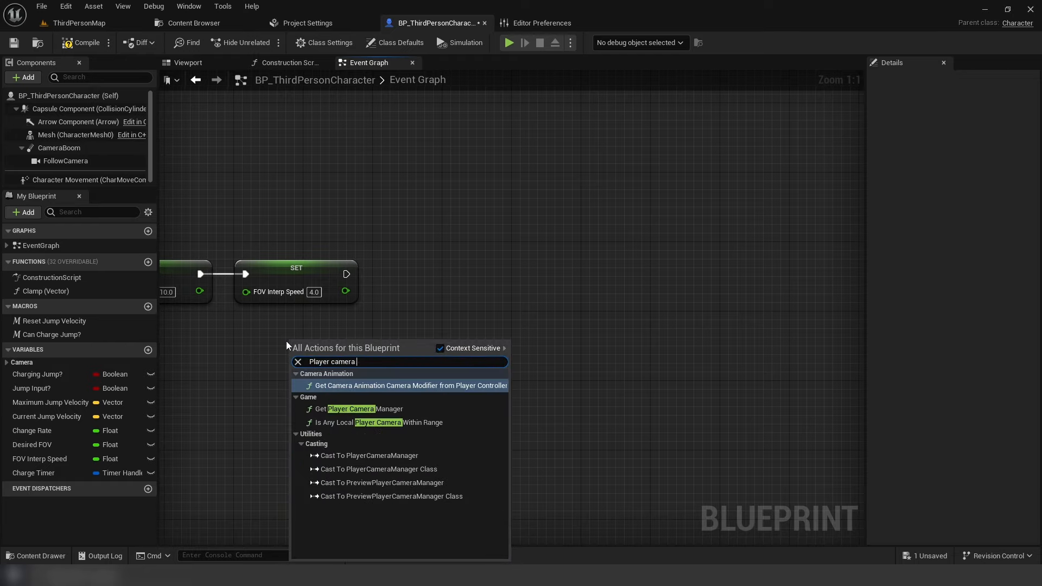
pyautogui.click(359, 409)
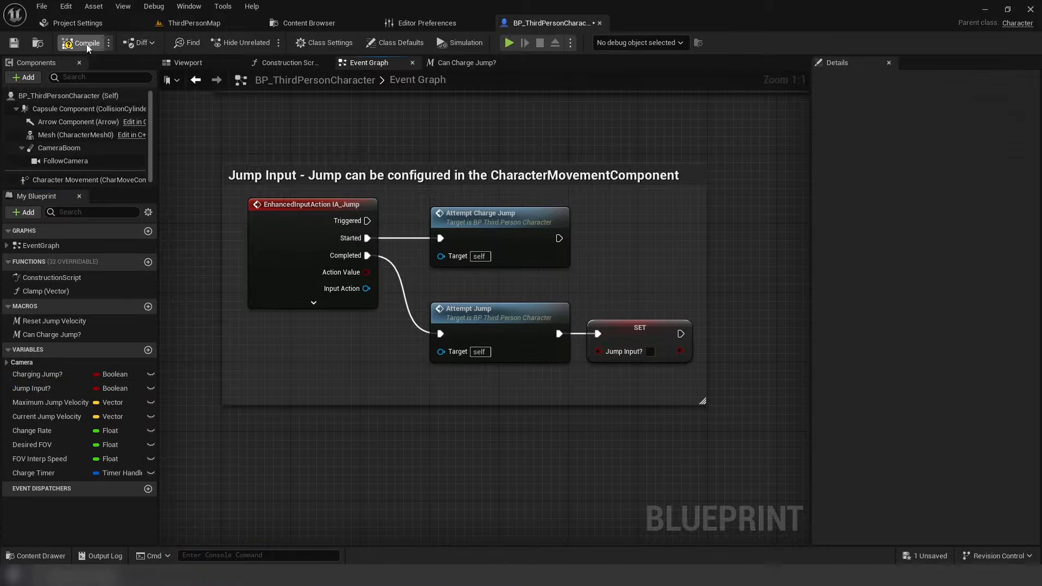
# Step: Compile BP_ThirdPersonCharacter so jump input triggers the charge jump, then the regular jump
pyautogui.click(508, 42)
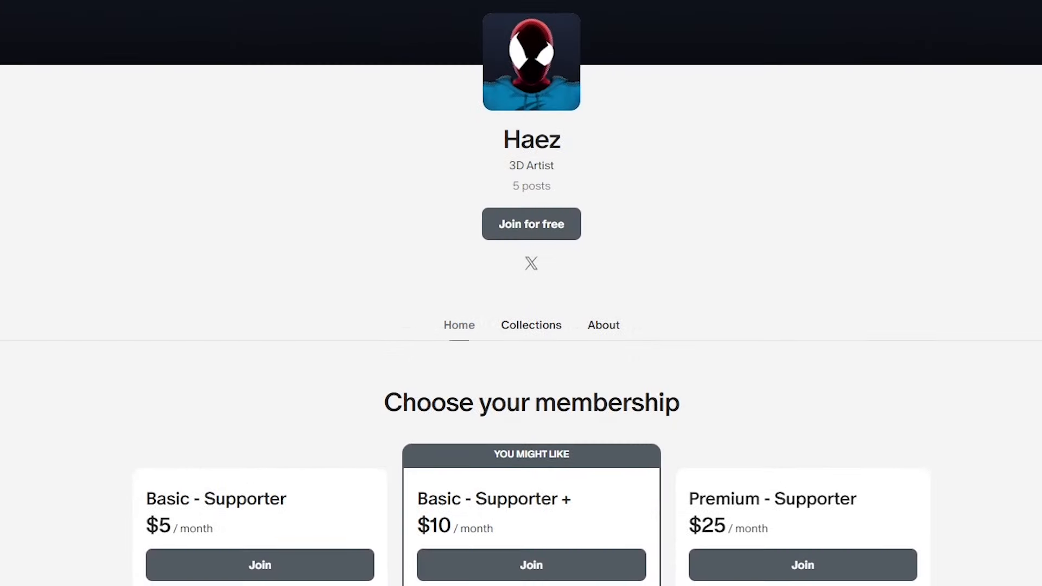
# Step: Scroll past the membership tiers to Haez's recent locked tutorial posts
pyautogui.scroll(-3)
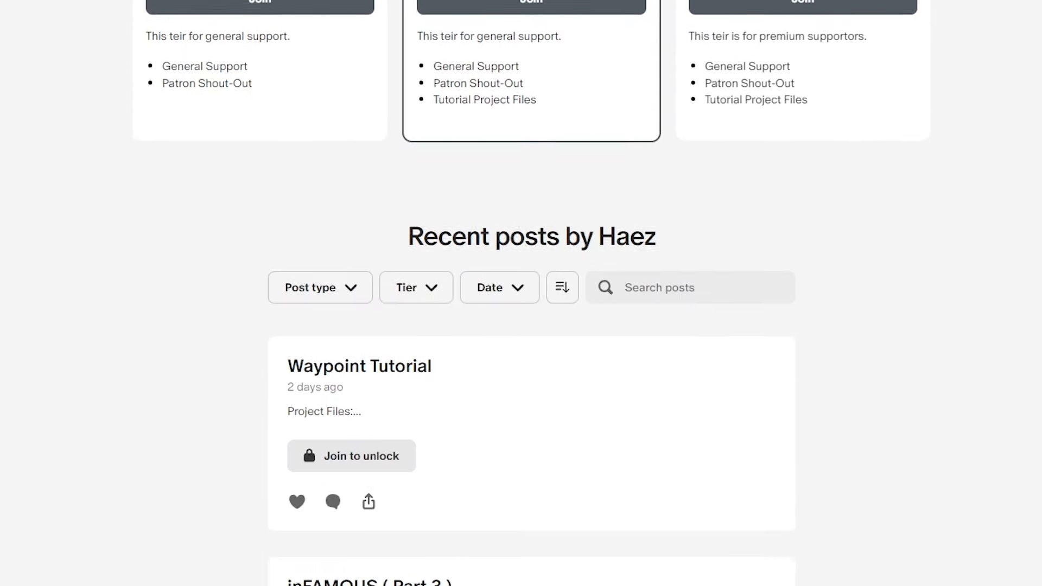
pyautogui.scroll(-3)
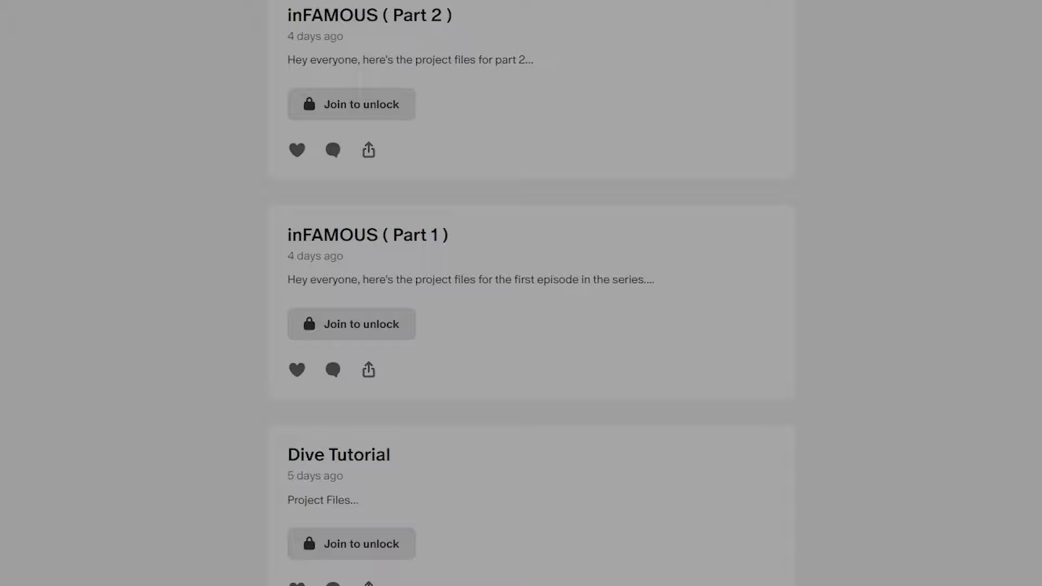